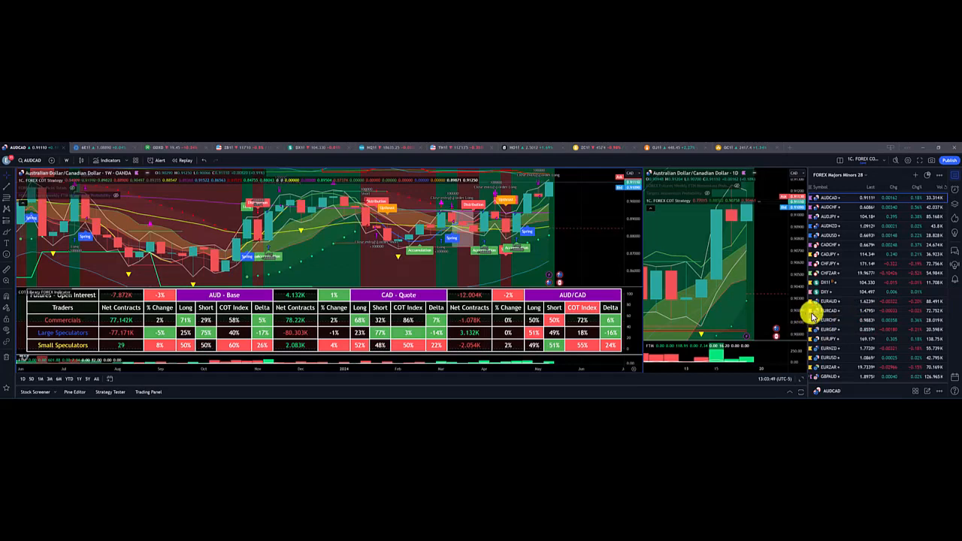
mouse_move(788, 280)
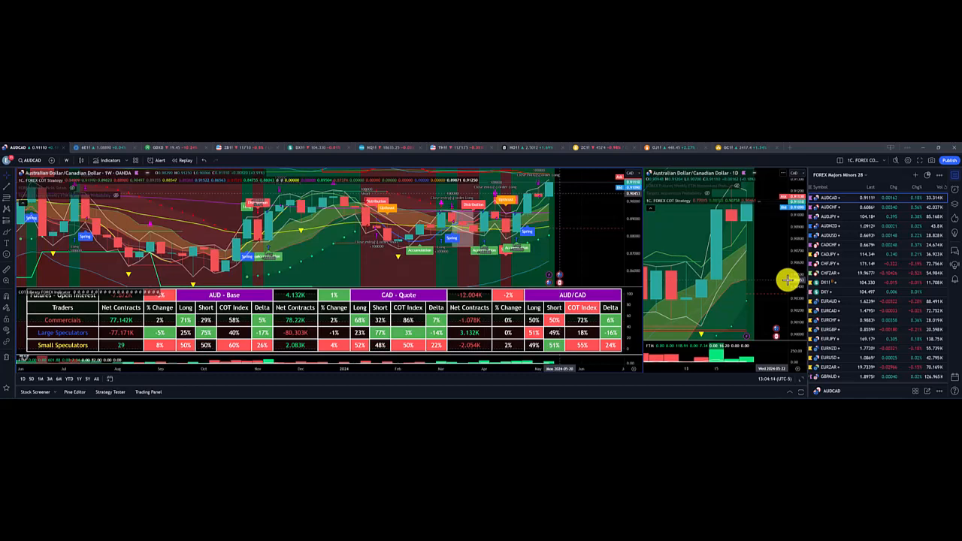
mouse_move(748, 280)
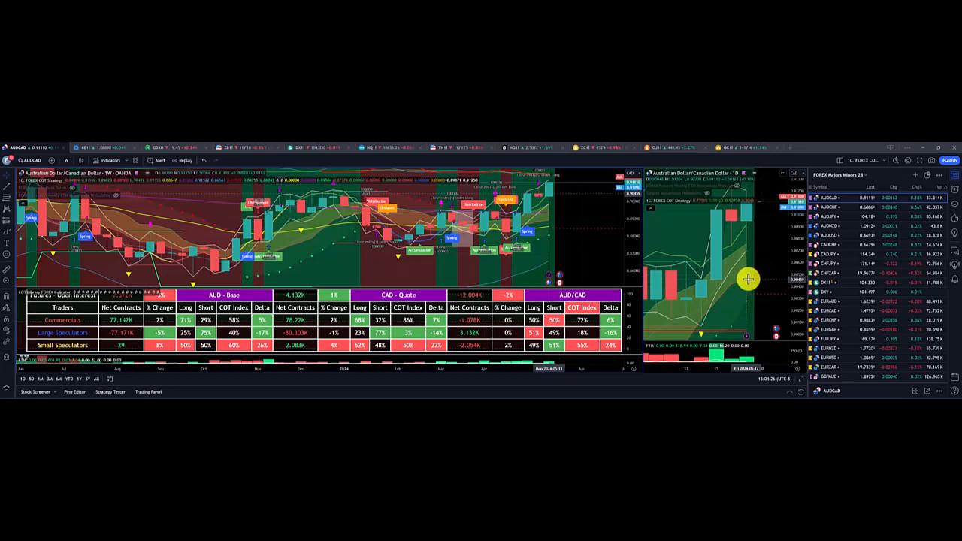
mouse_move(743, 277)
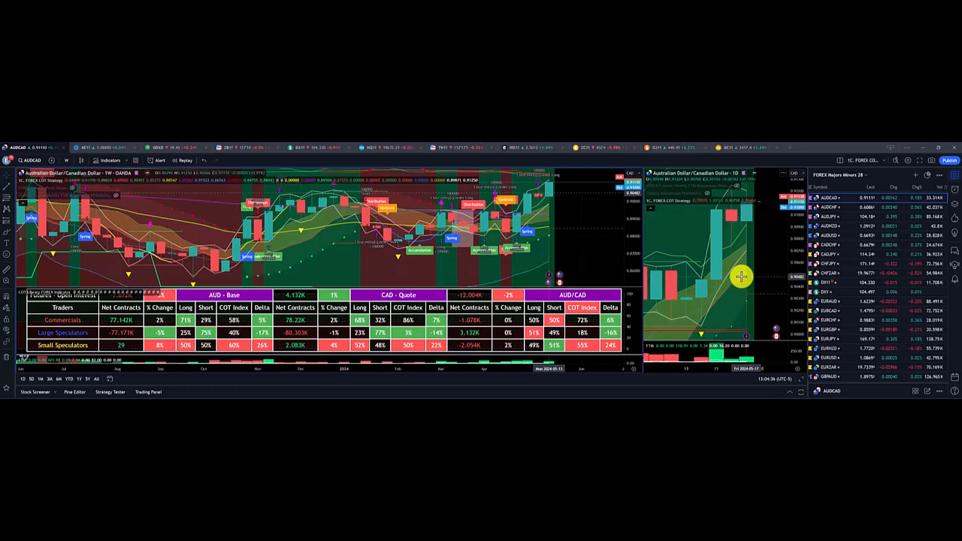
mouse_move(776, 252)
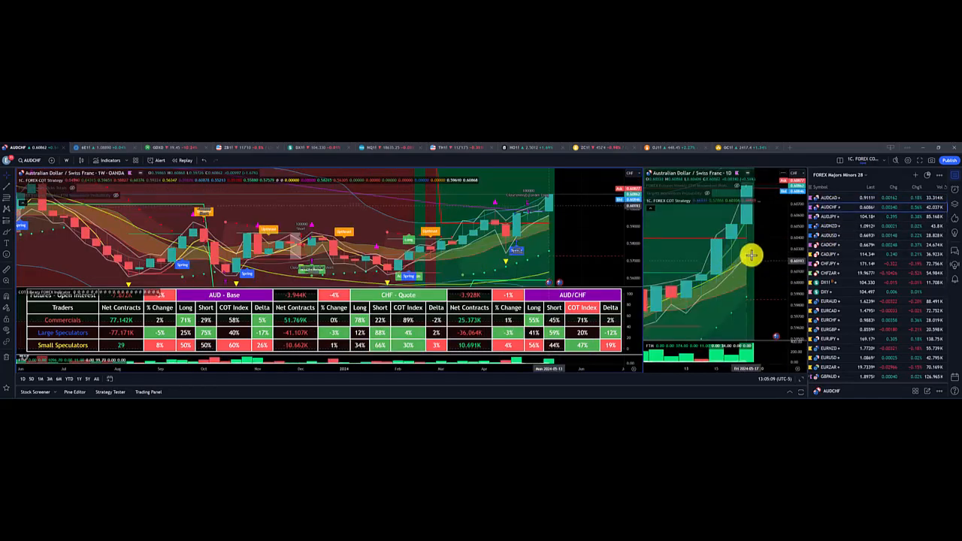
mouse_move(813, 233)
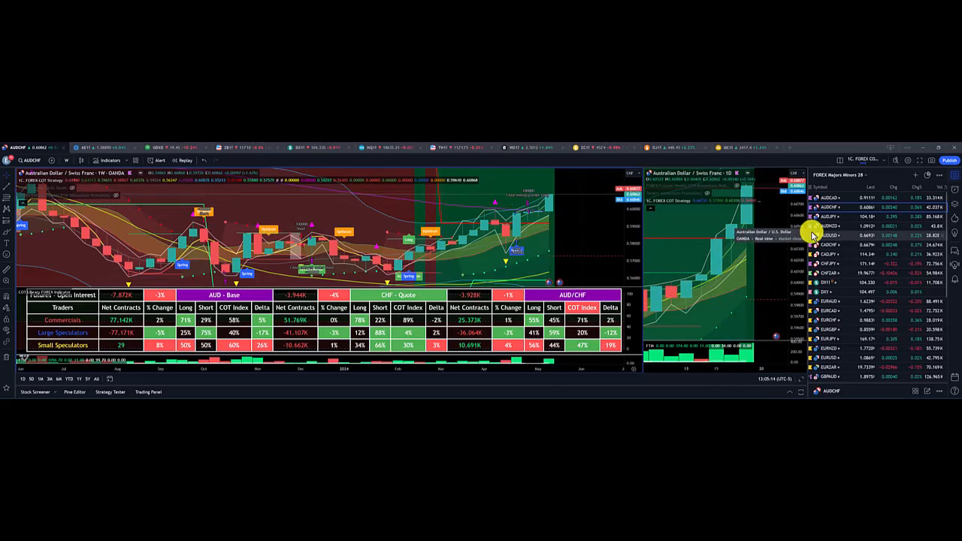
Step: Step through the AUD/JPY, AUD/NZD and CAD/CHF charts with their COT tables
left_click(830, 217)
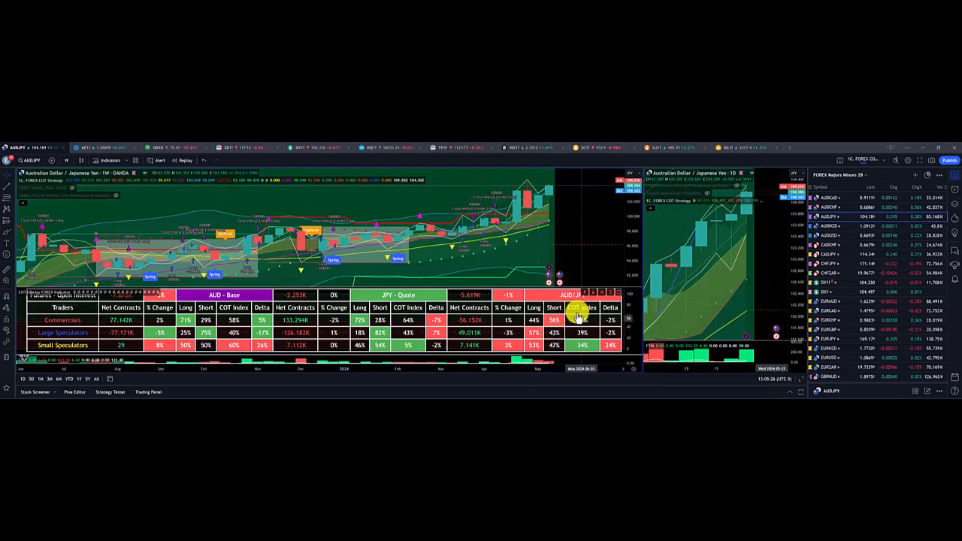
mouse_move(820, 223)
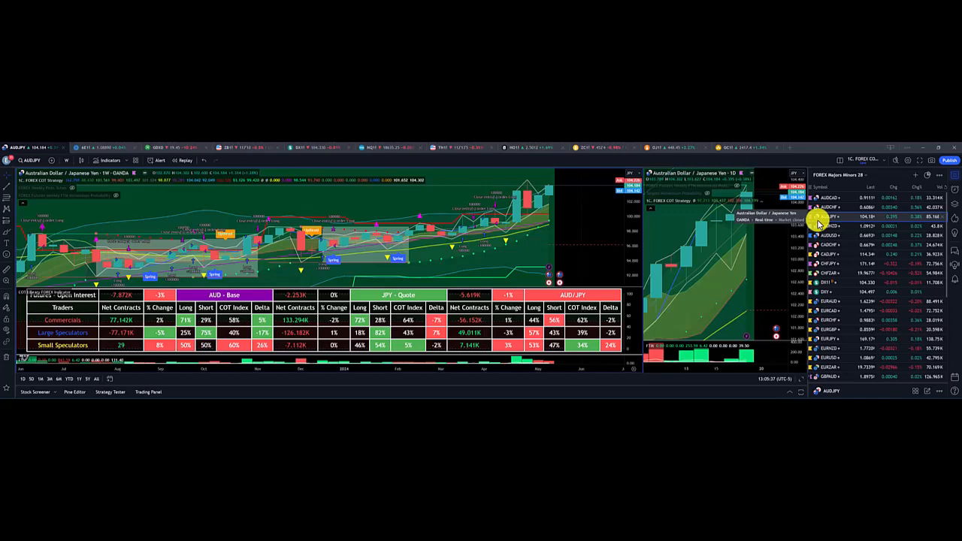
left_click(828, 225)
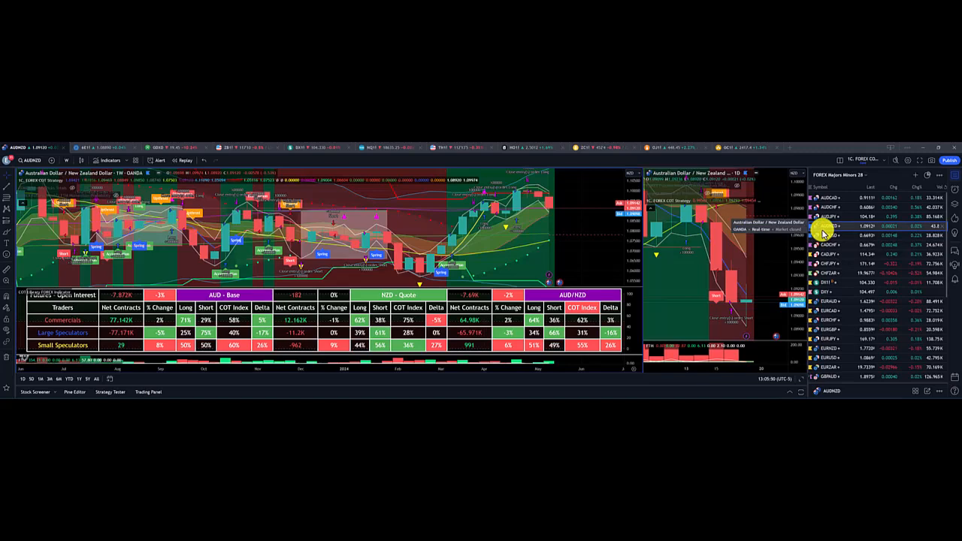
mouse_move(703, 218)
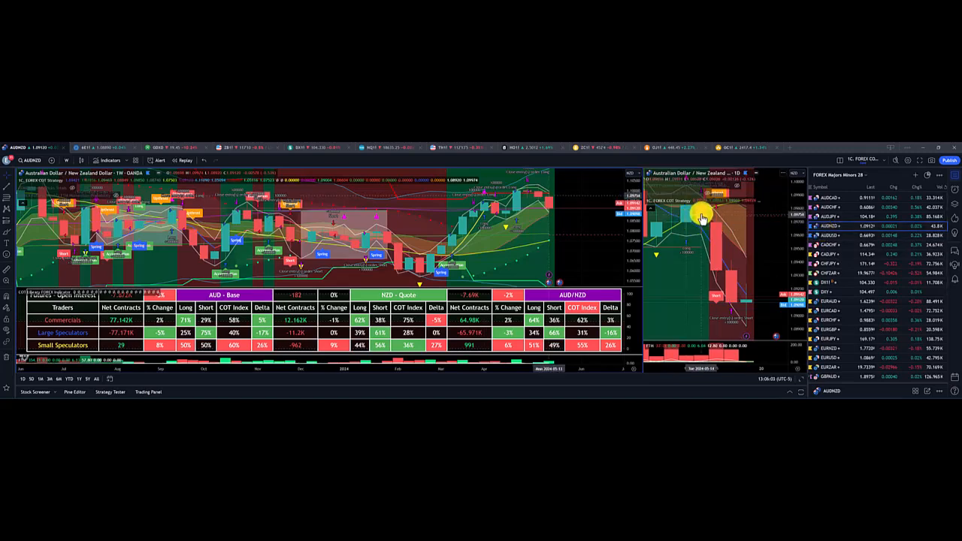
left_click(830, 226)
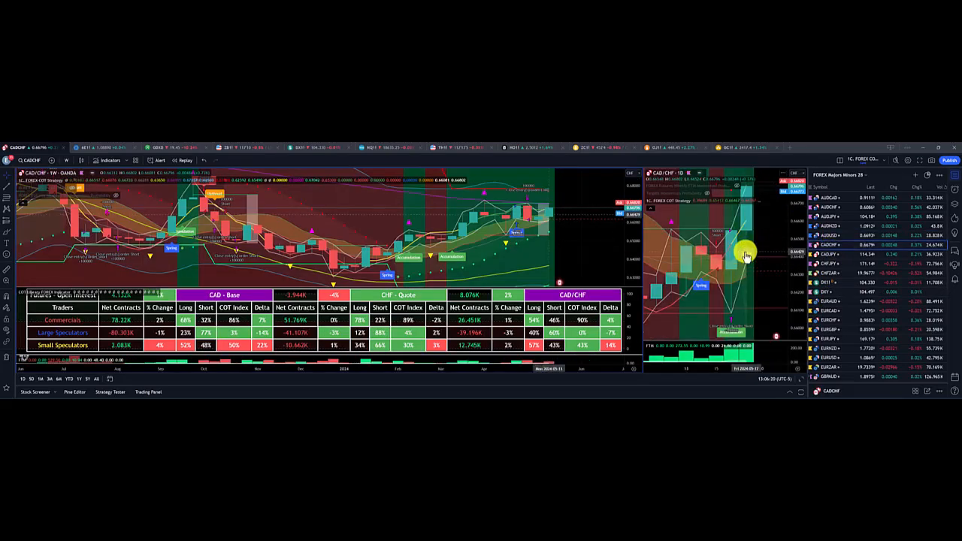
mouse_move(776, 280)
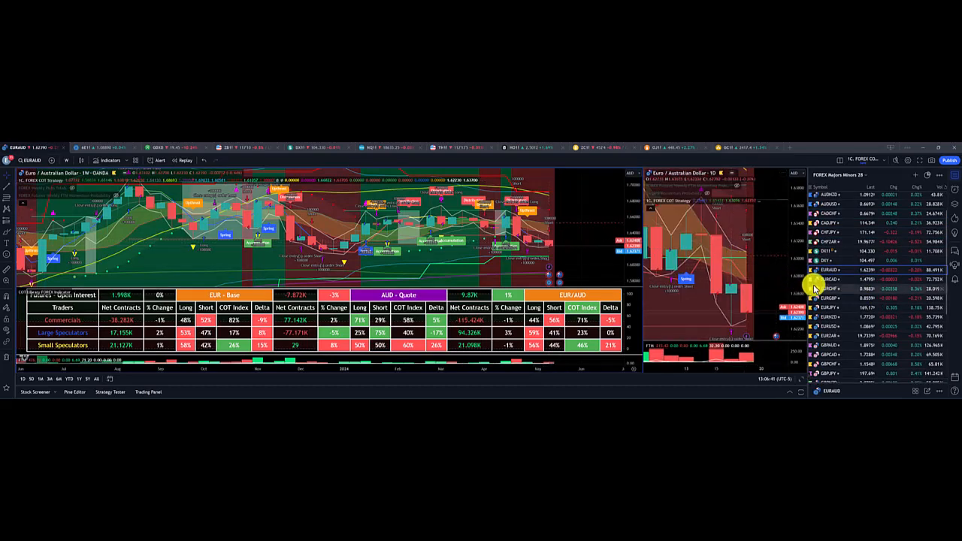
Step: Step through the GBP/AUD, GBP/CAD and GBP/USD charts with their COT tables
left_click(827, 262)
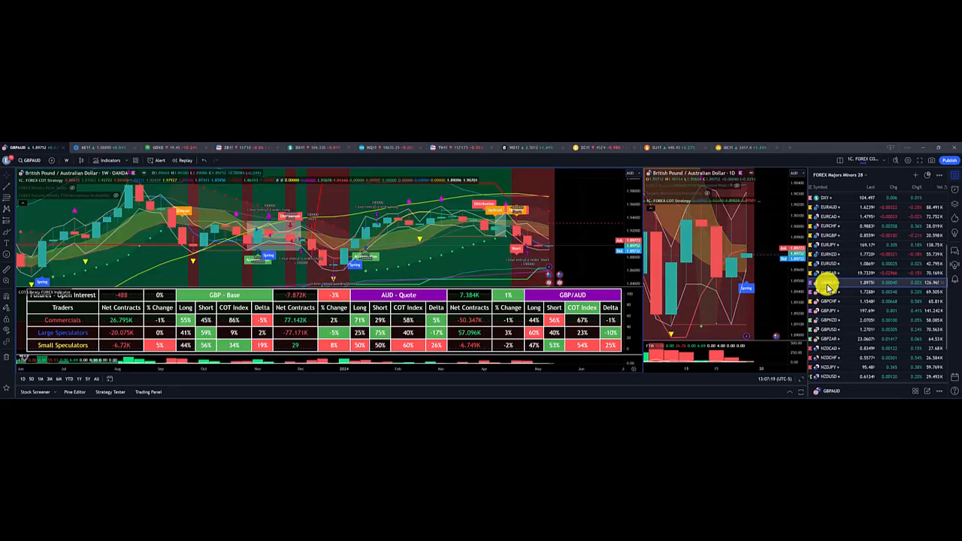
left_click(827, 292)
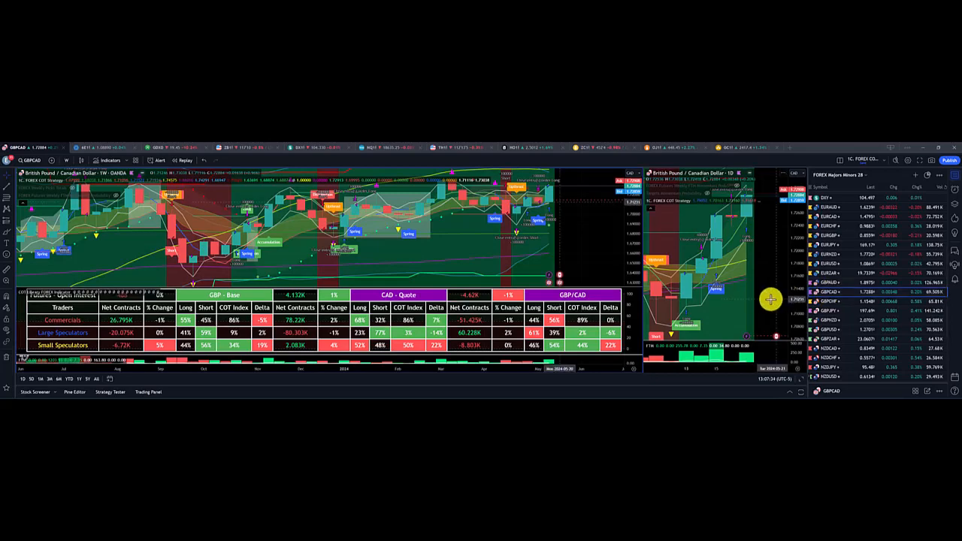
left_click(827, 309)
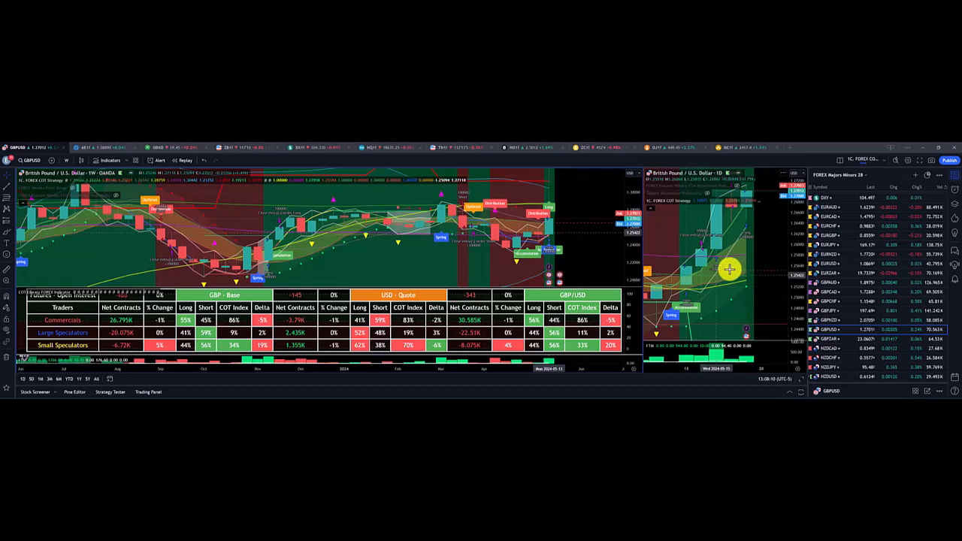
mouse_move(729, 250)
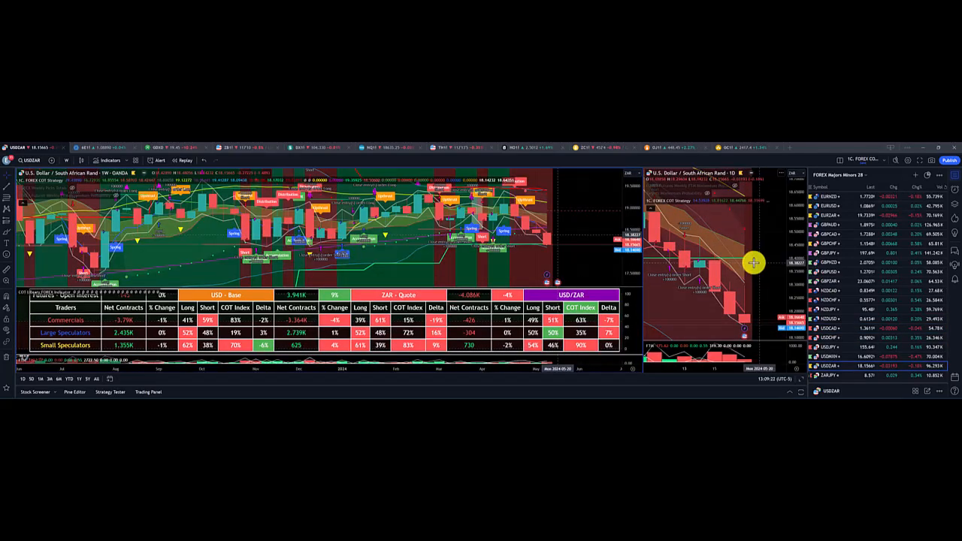
mouse_move(744, 274)
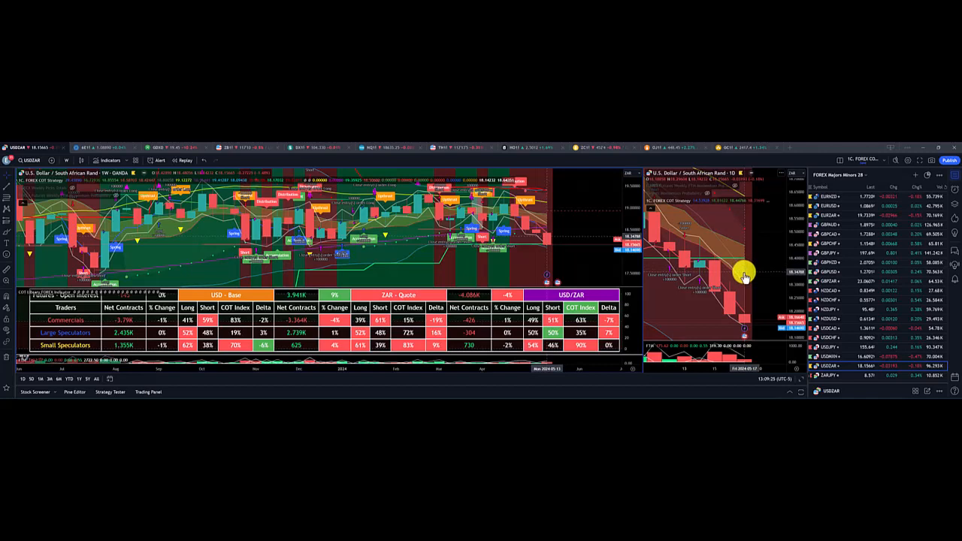
mouse_move(736, 323)
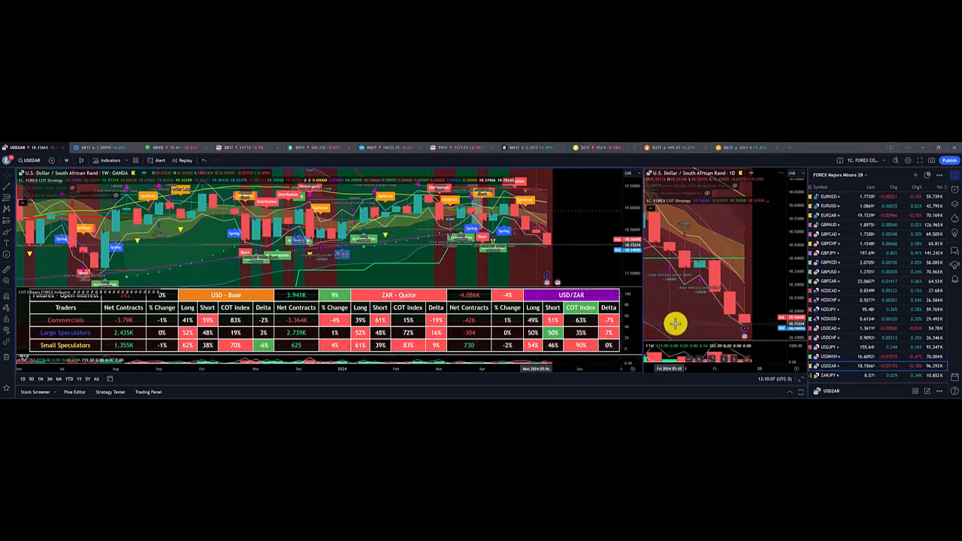
mouse_move(228, 284)
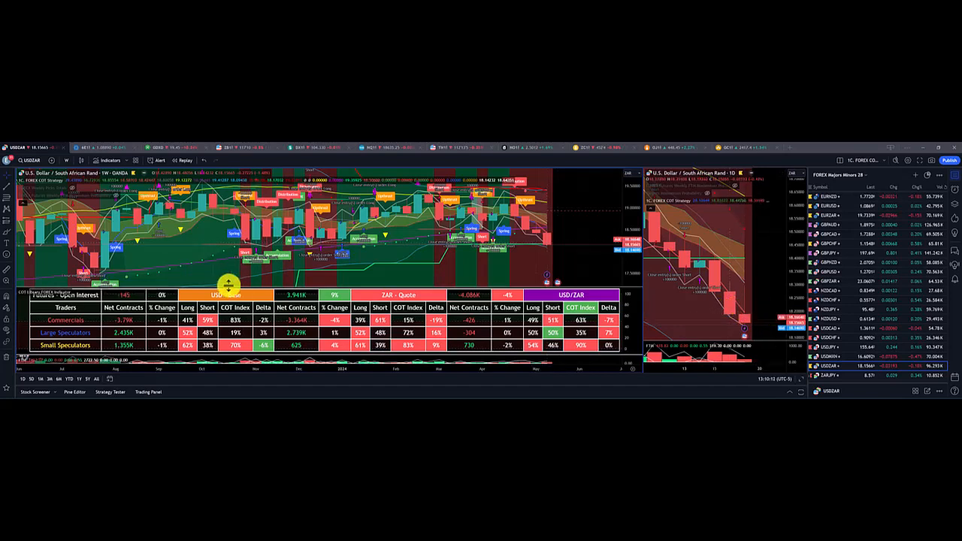
mouse_move(183, 260)
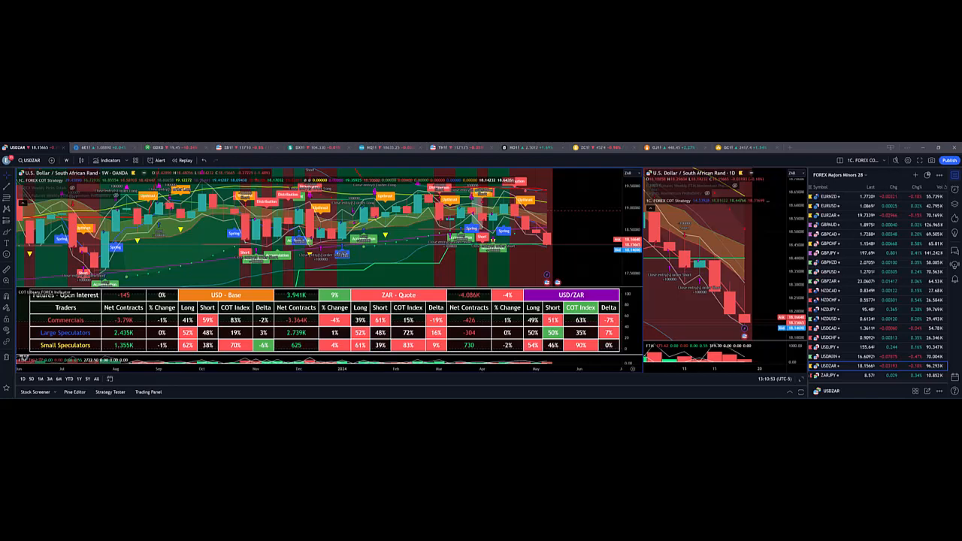
mouse_move(740, 318)
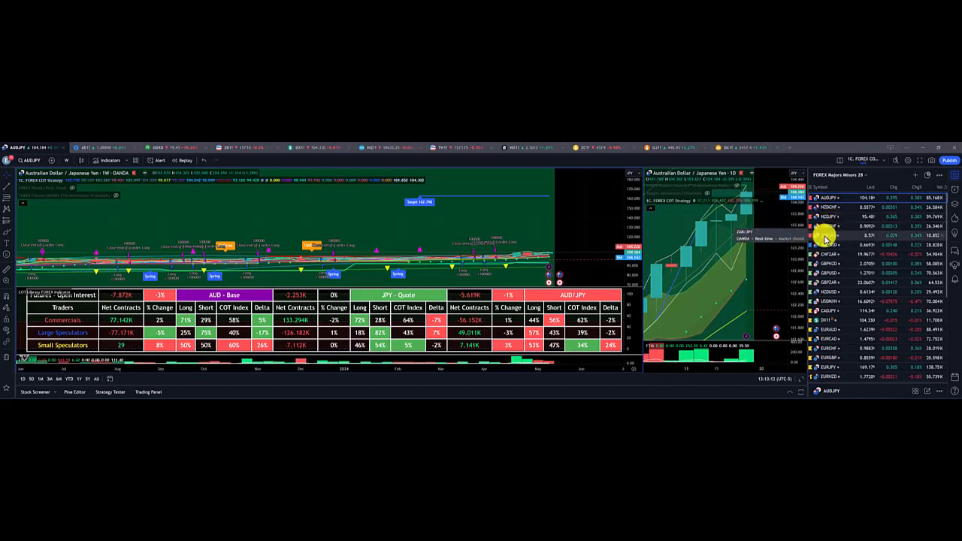
Step: Review the AUD/USD and CHF/ZAR charts, scrolling through the COT tables
left_click(830, 243)
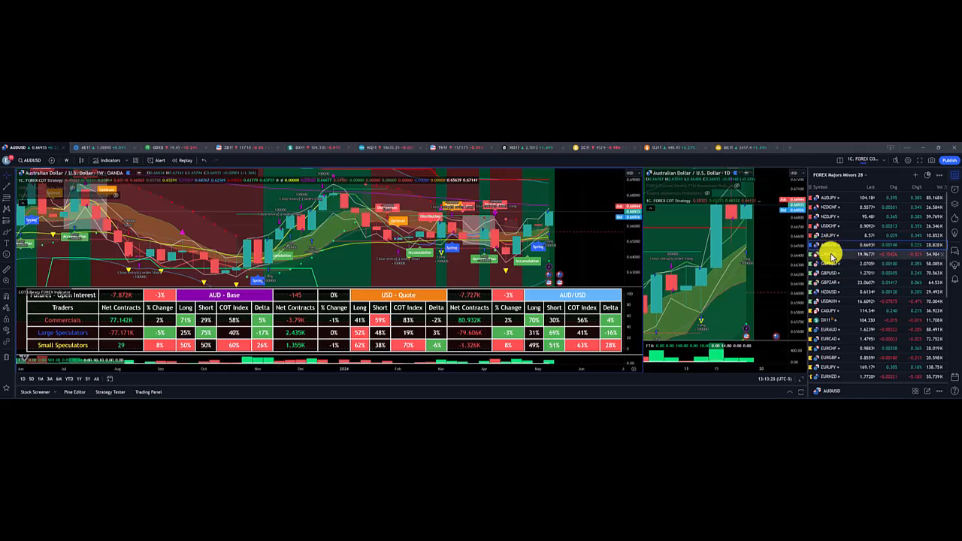
left_click(830, 246)
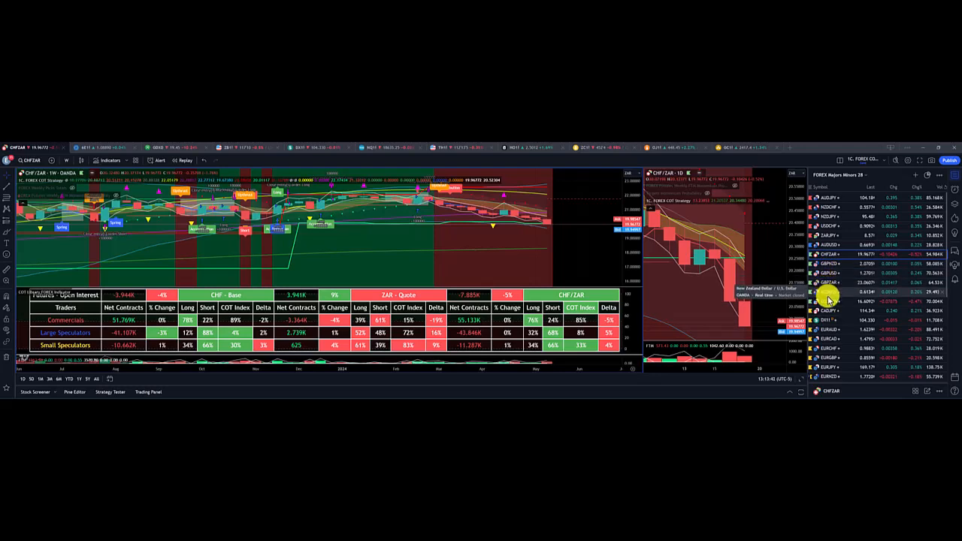
scroll("down", 3)
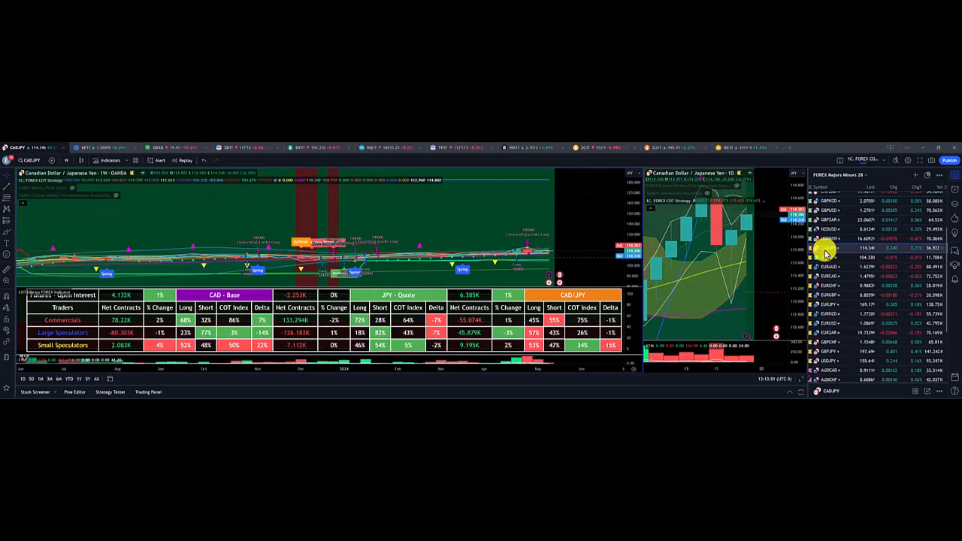
mouse_move(824, 276)
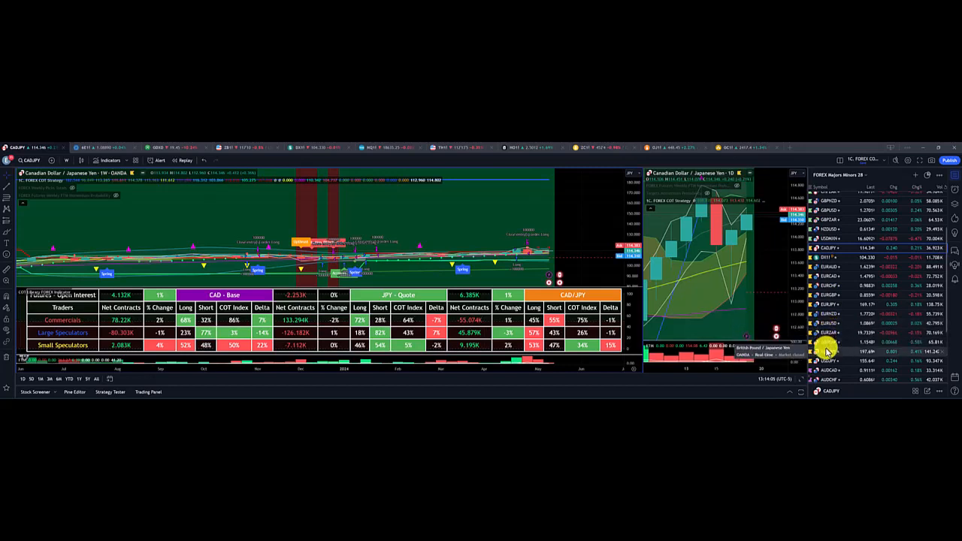
scroll("down", 3)
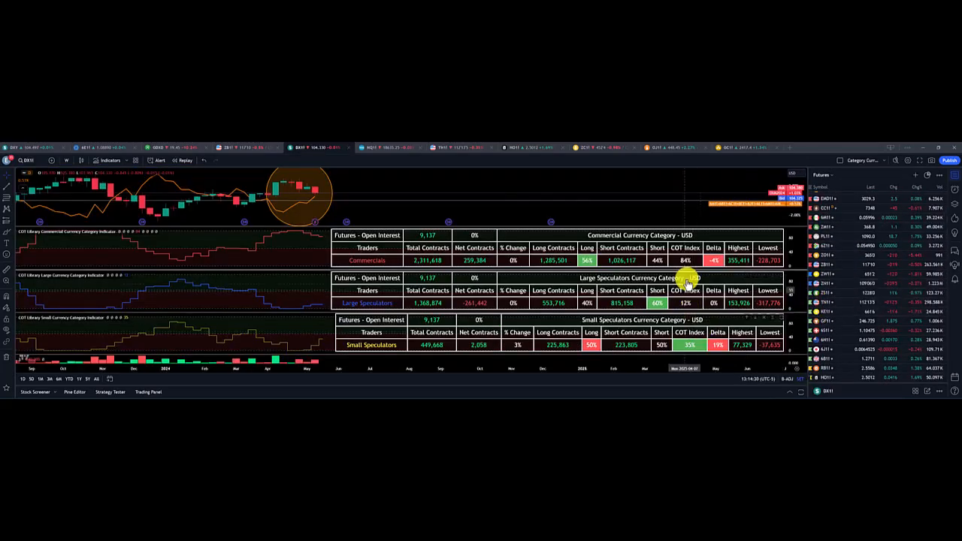
mouse_move(685, 333)
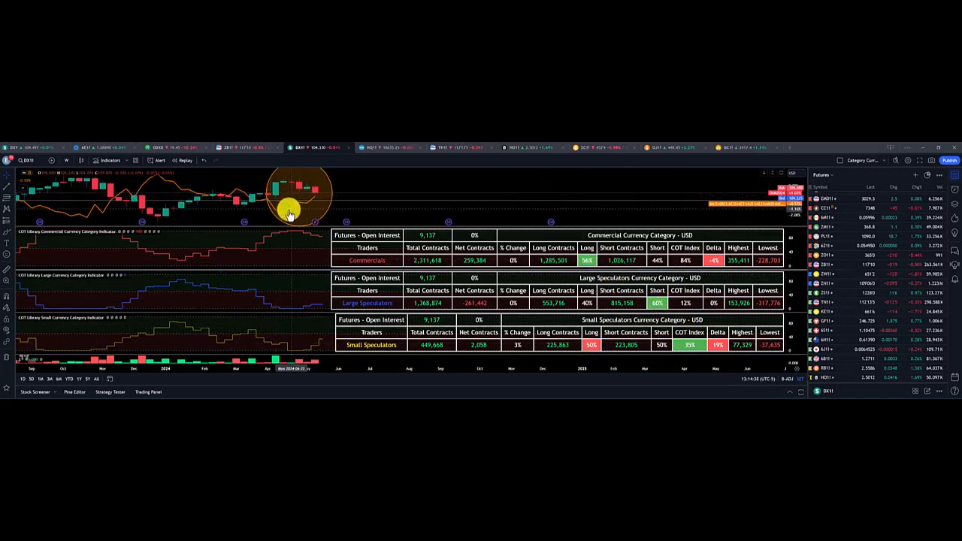
mouse_move(370, 271)
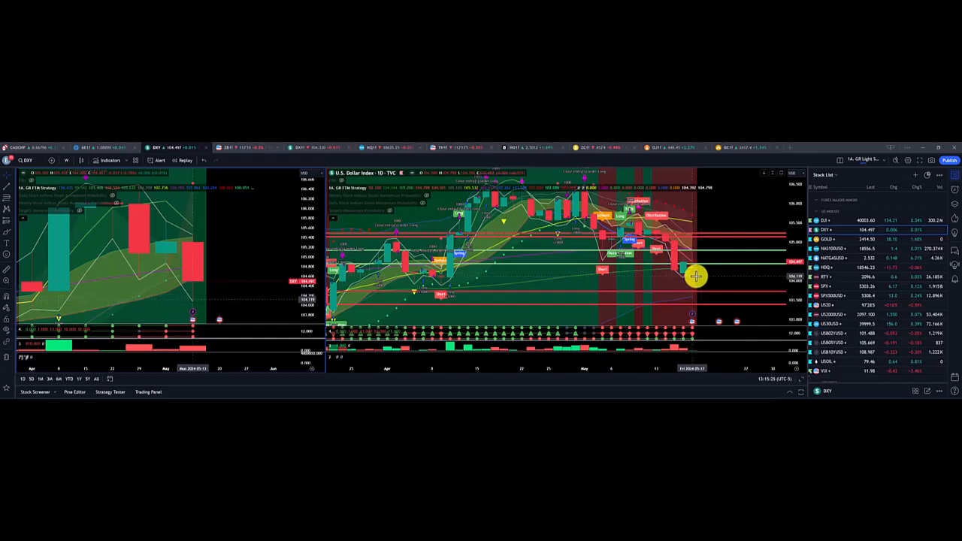
mouse_move(707, 283)
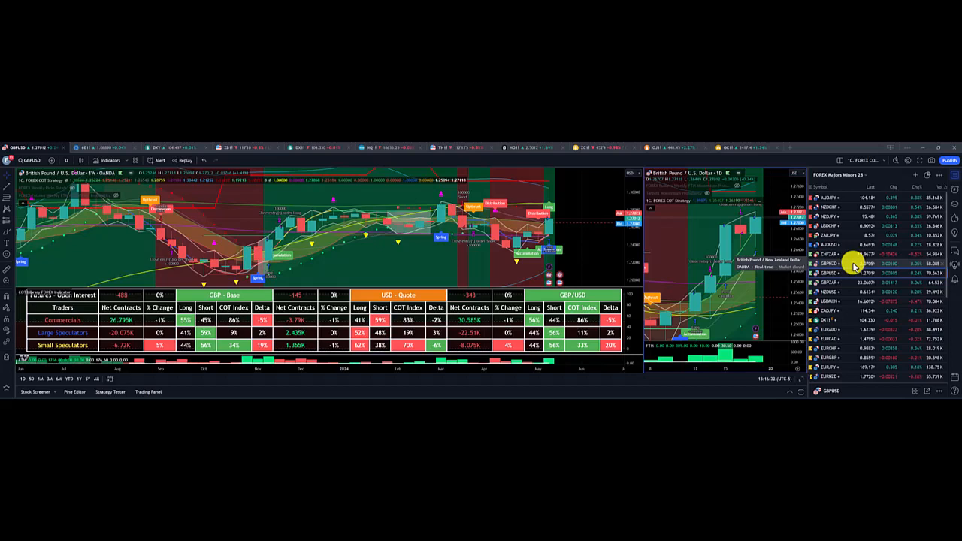
mouse_move(677, 271)
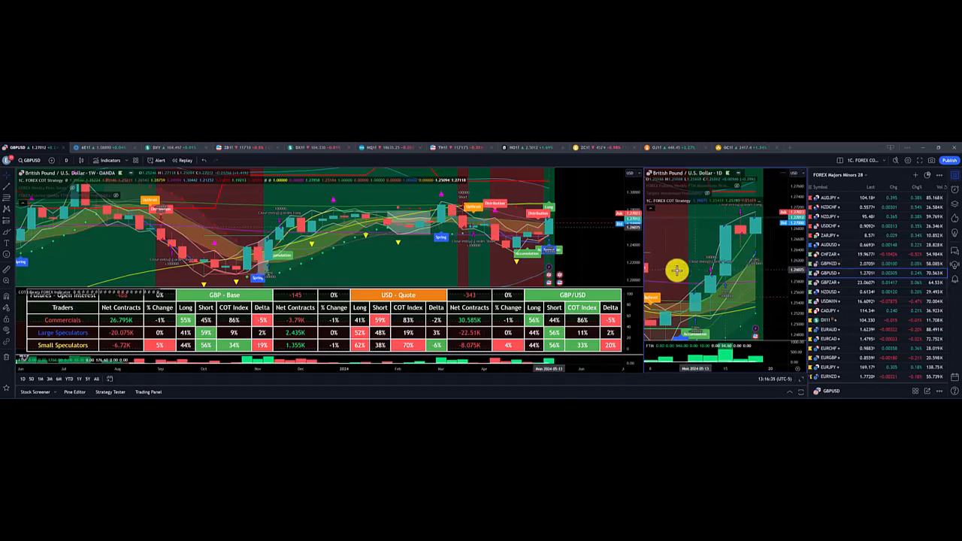
mouse_move(716, 304)
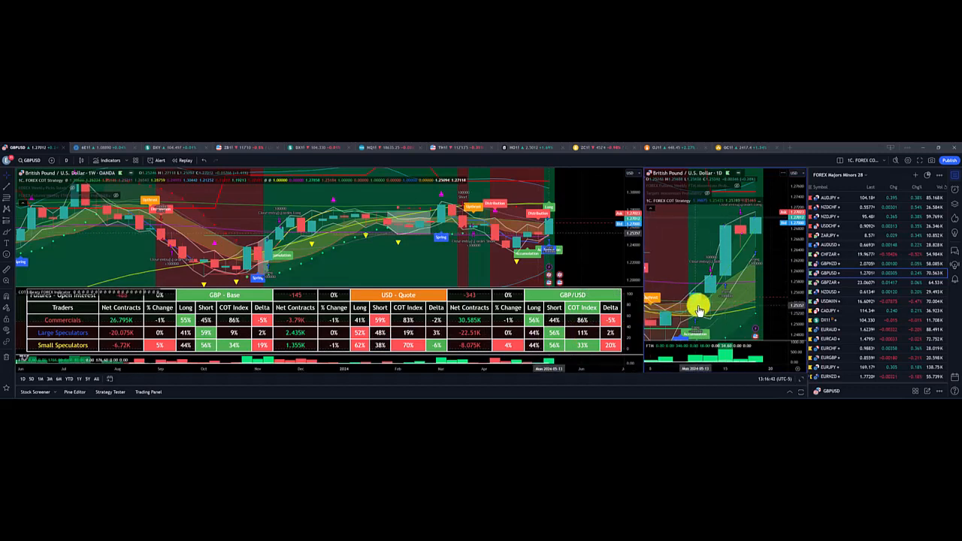
mouse_move(704, 308)
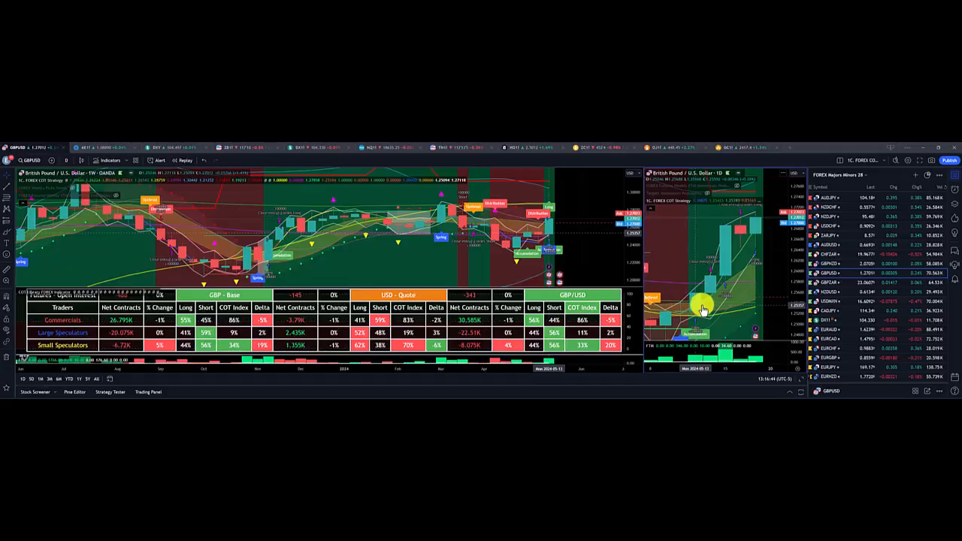